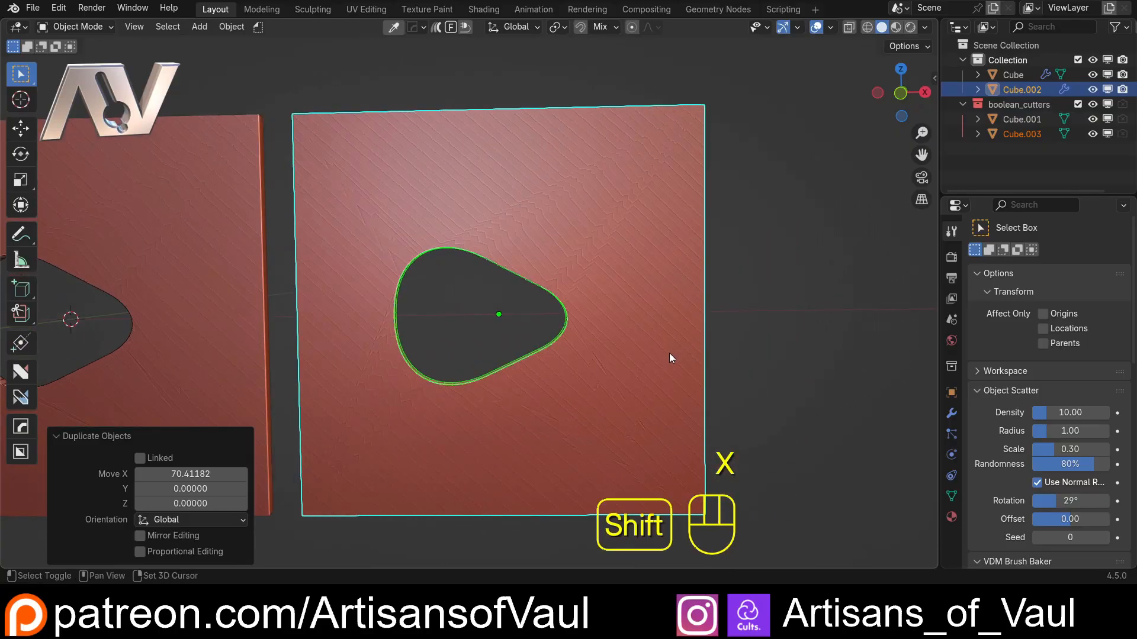
Step: Duplicate the panel and permanently apply the Boolean modifier on the copy
key(shift+r)
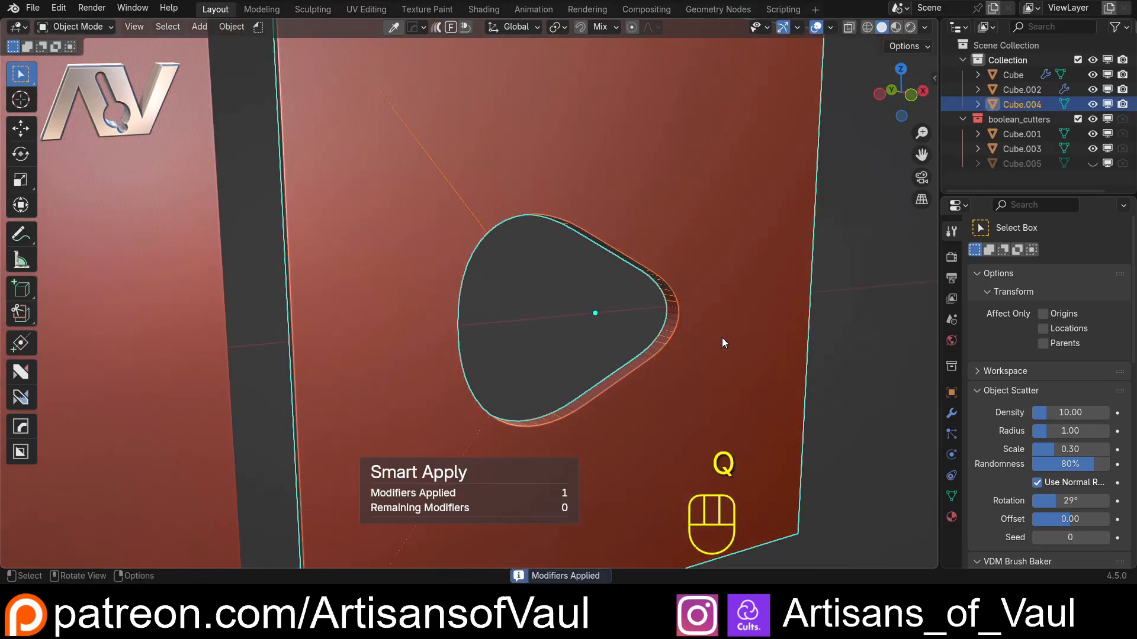
Step: Bevel the edge loop around the copy's triangular hole into a smooth multi-segment round
key(Tab)
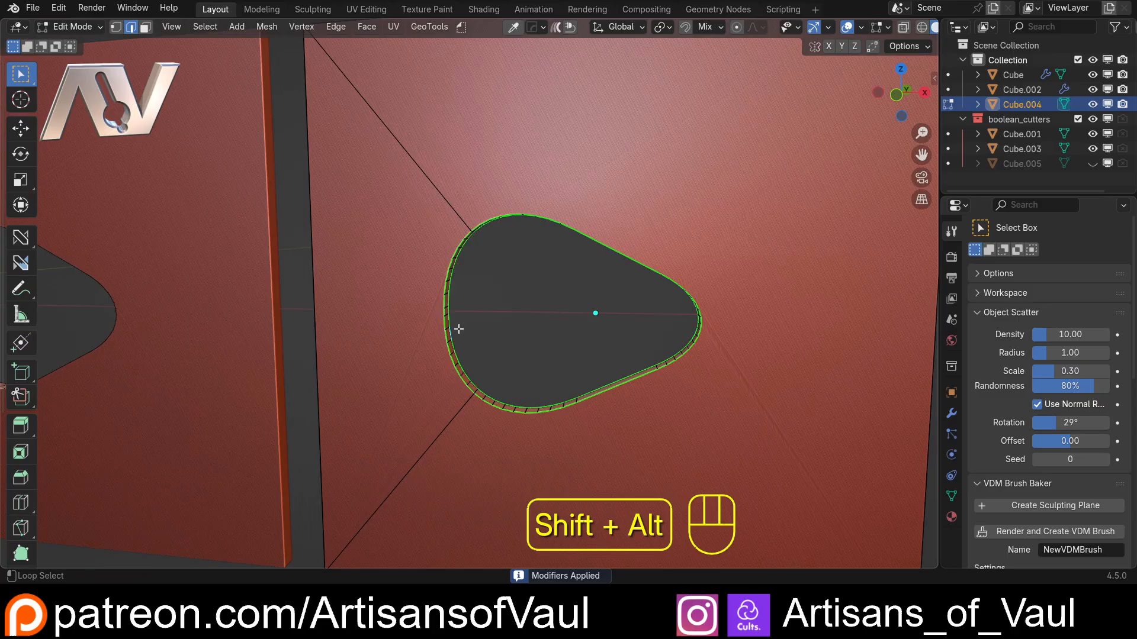
key(ctrl+b)
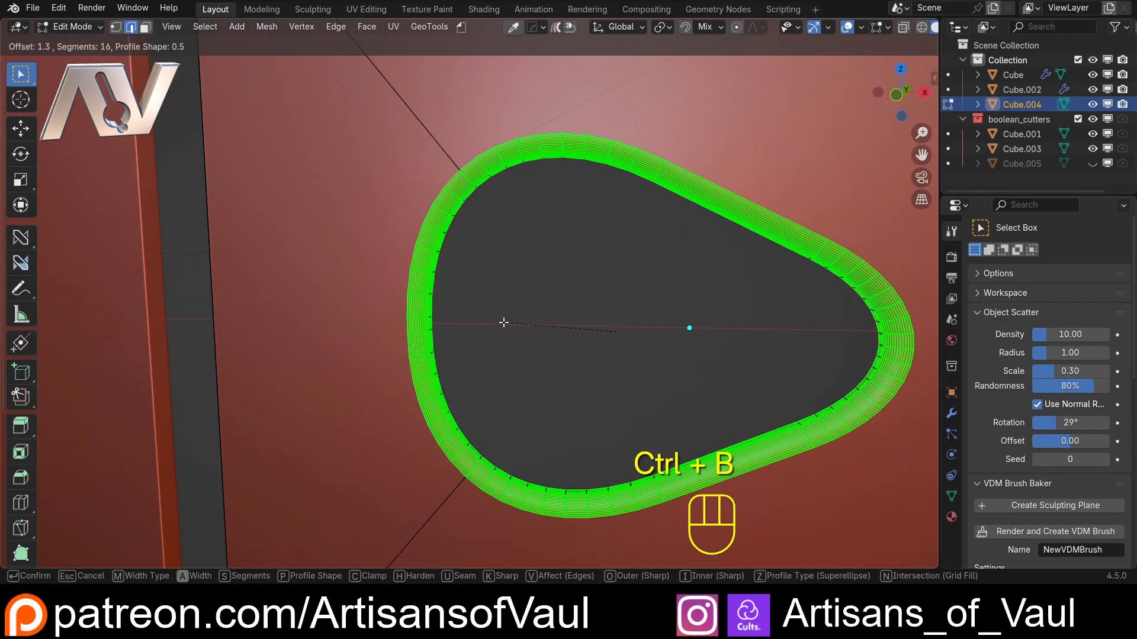
key(Tab)
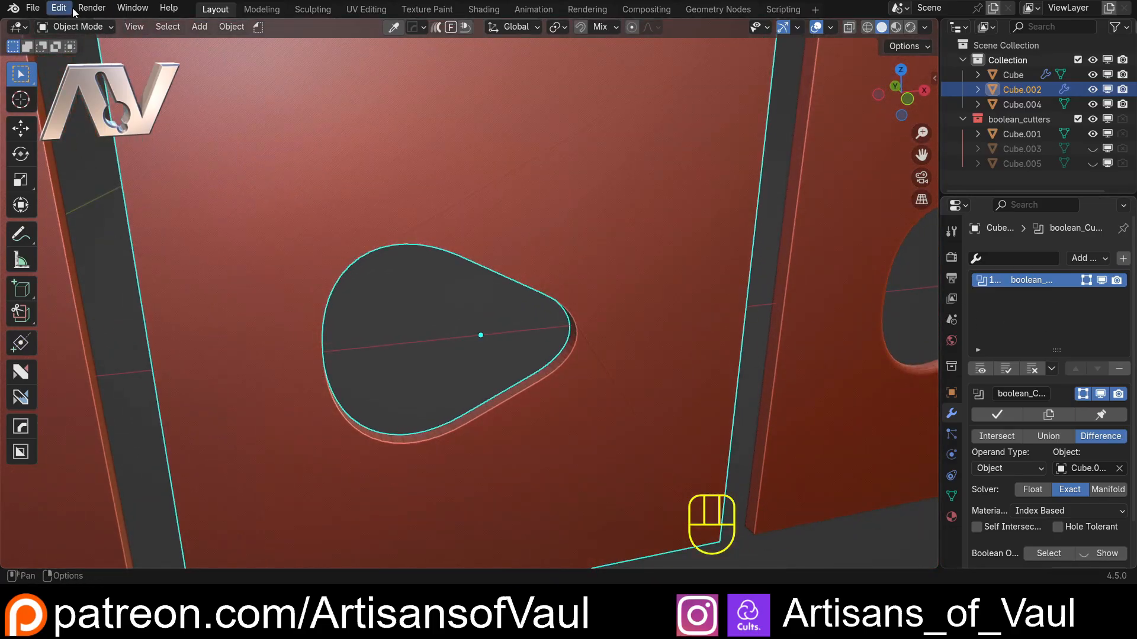
Step: Review installed extensions in Preferences, searching add-ons for 'modi'
click(58, 8)
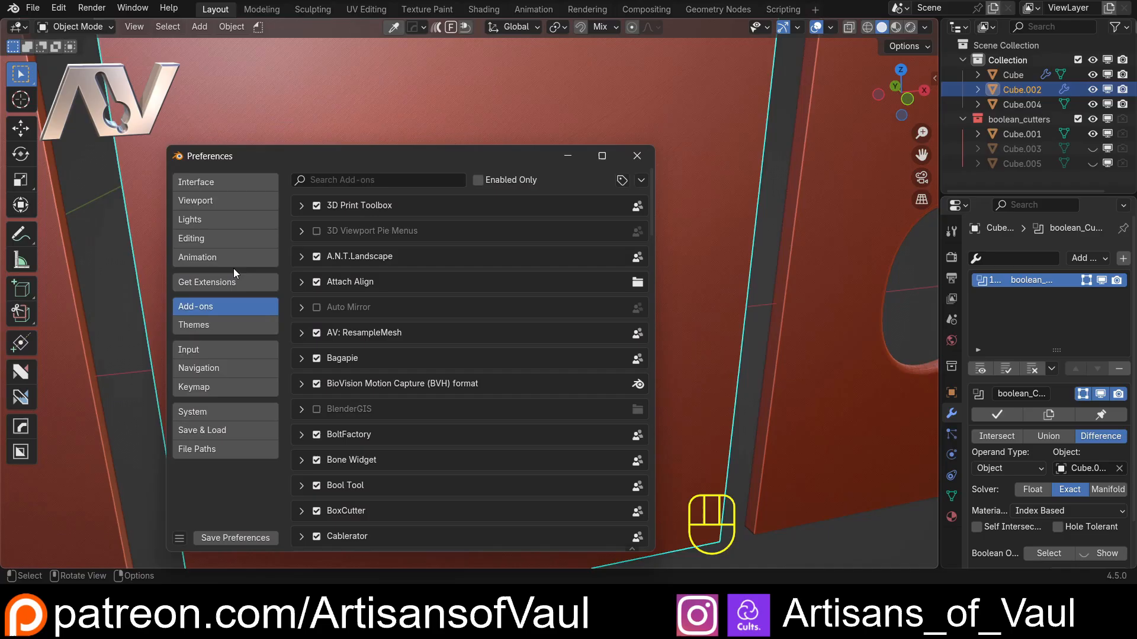
click(206, 282)
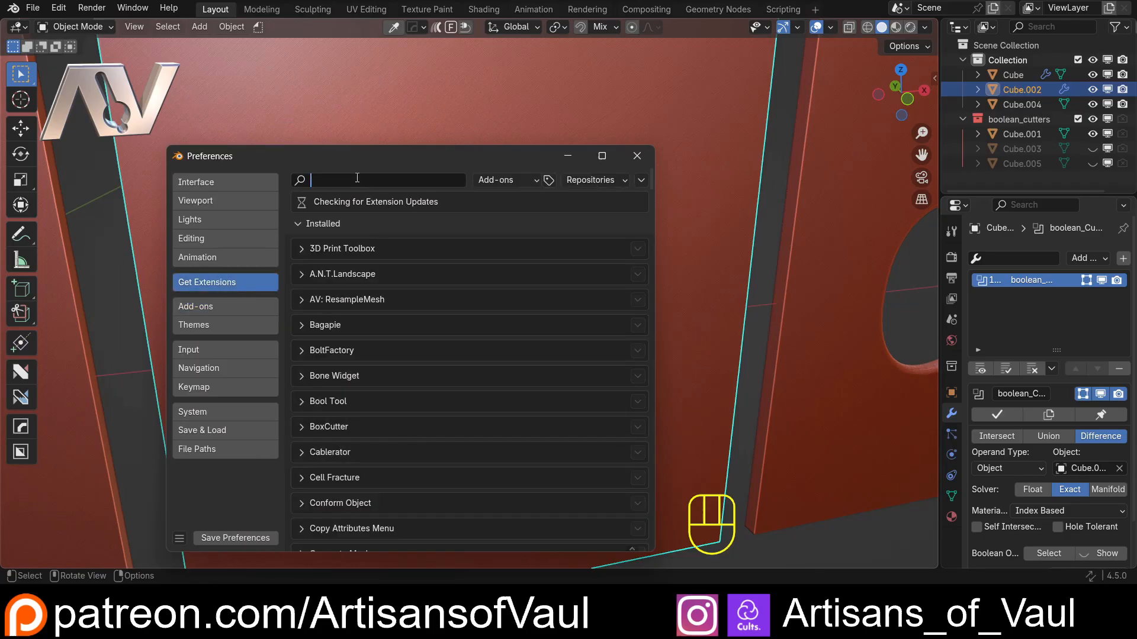
text(modi)
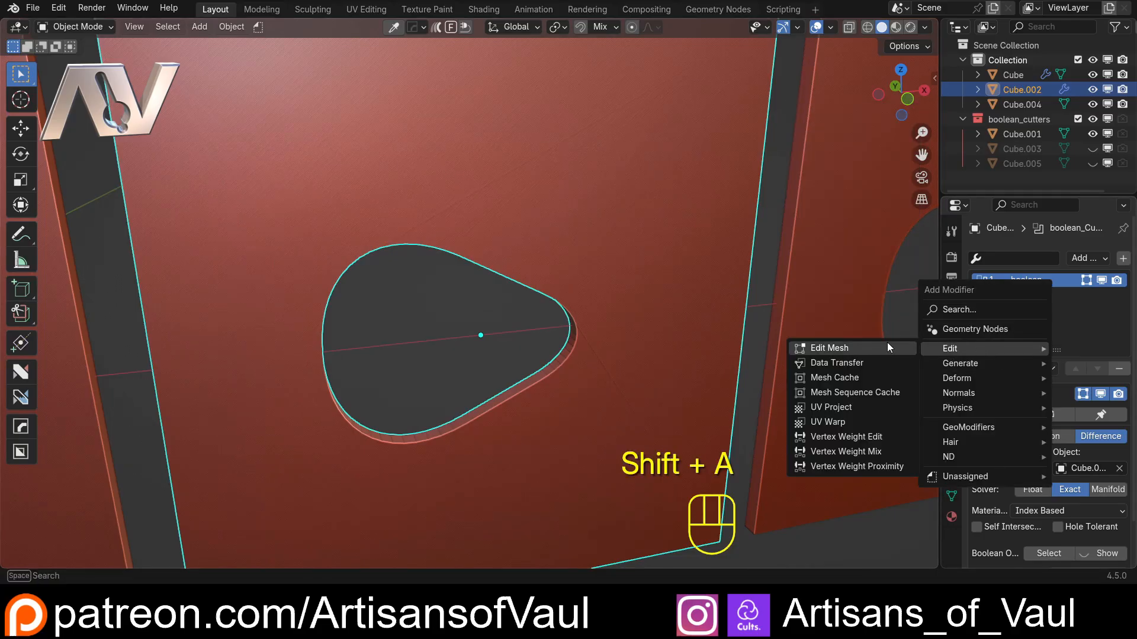
Step: Add an Edit Mesh modifier and bevel the hole's edge loop inside it, keeping the boolean live
click(827, 347)
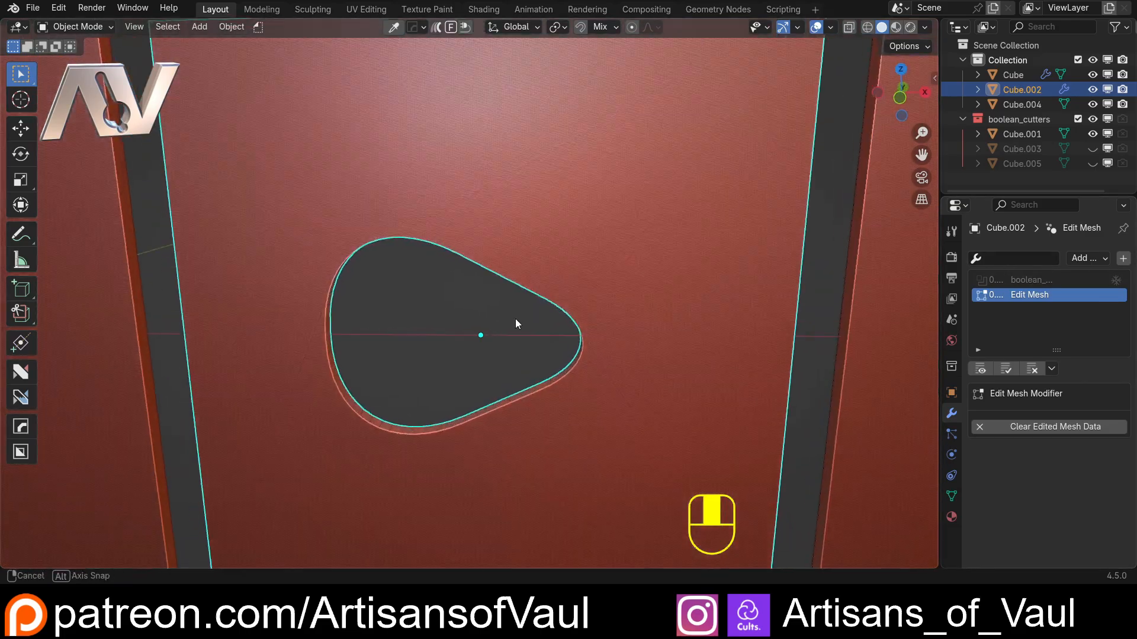
key(Tab)
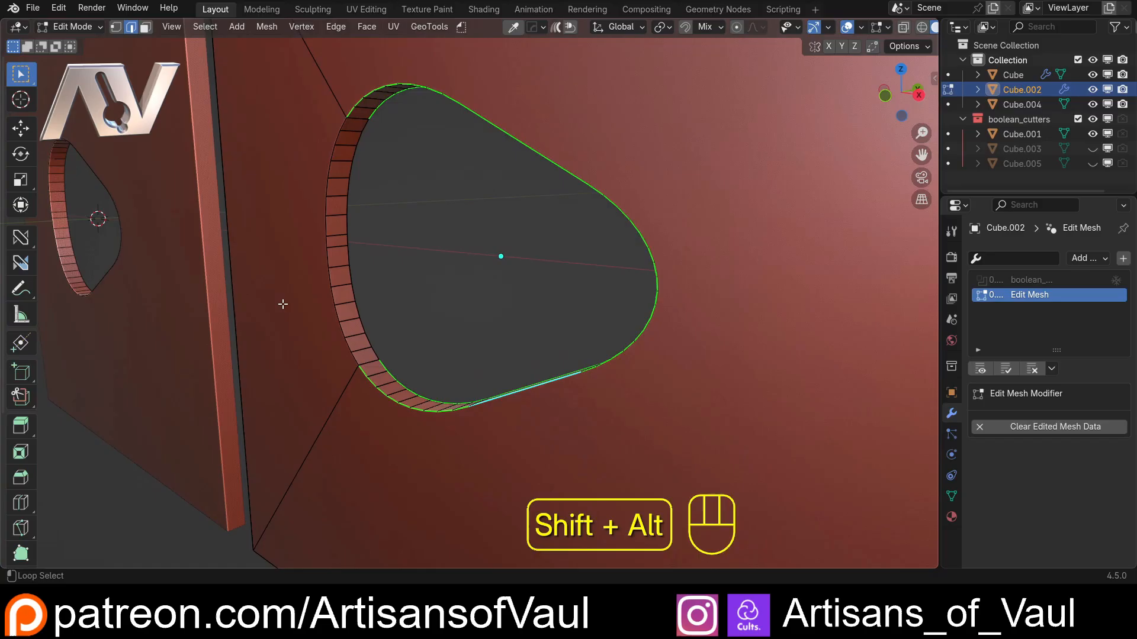
key(ctrl+b)
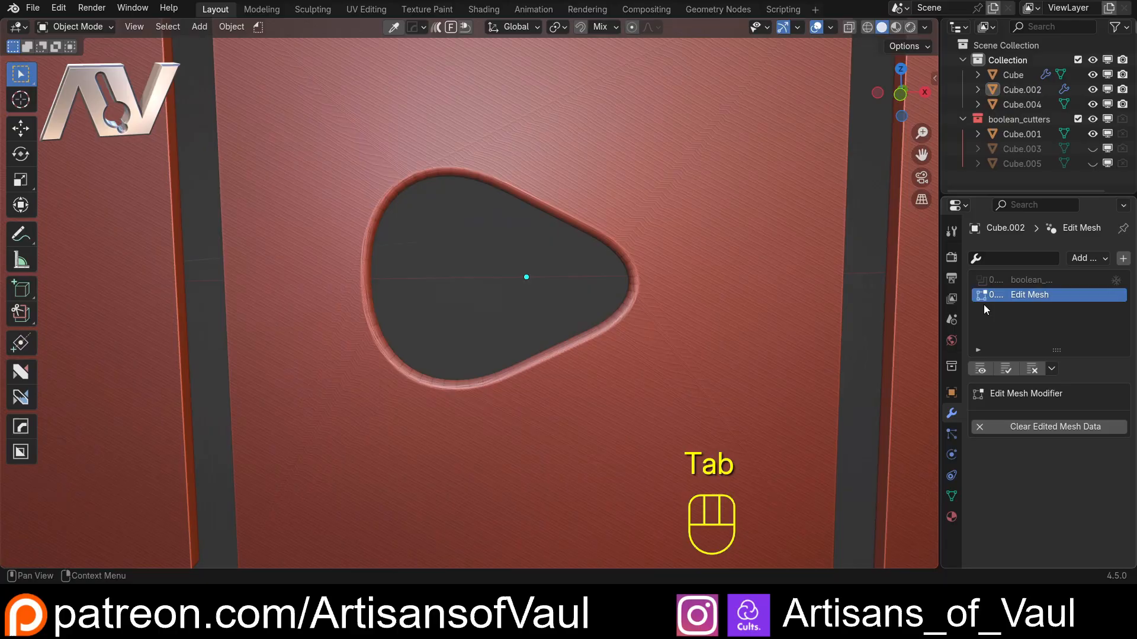
key(Tab)
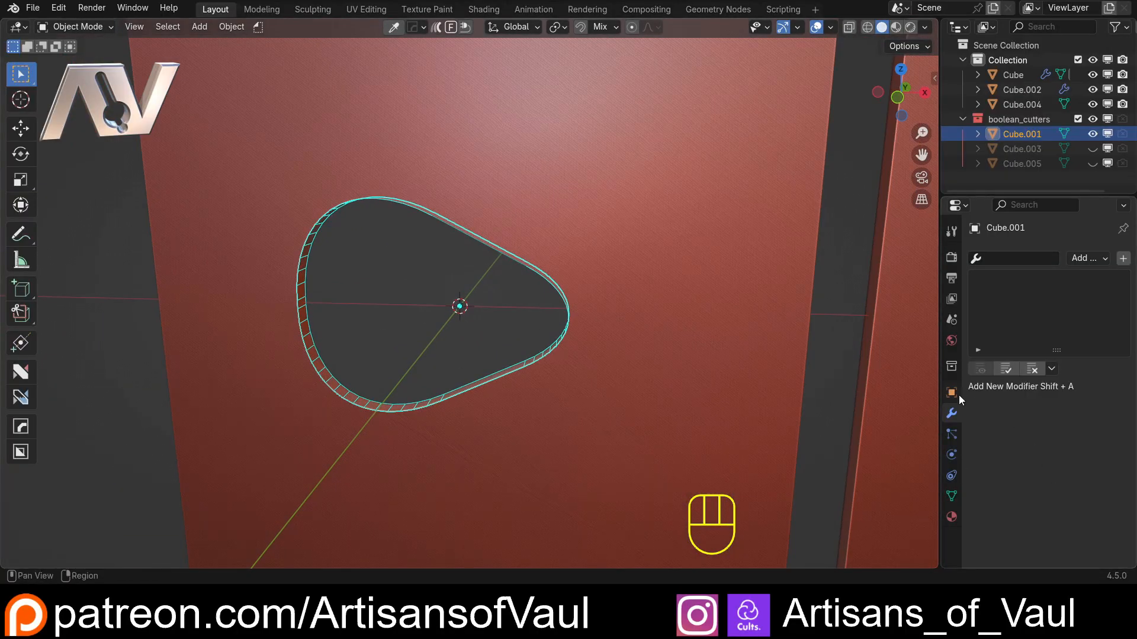
Step: Set the Cube.001 cutter's Viewport Display to Solid instead of wireframe
click(951, 392)
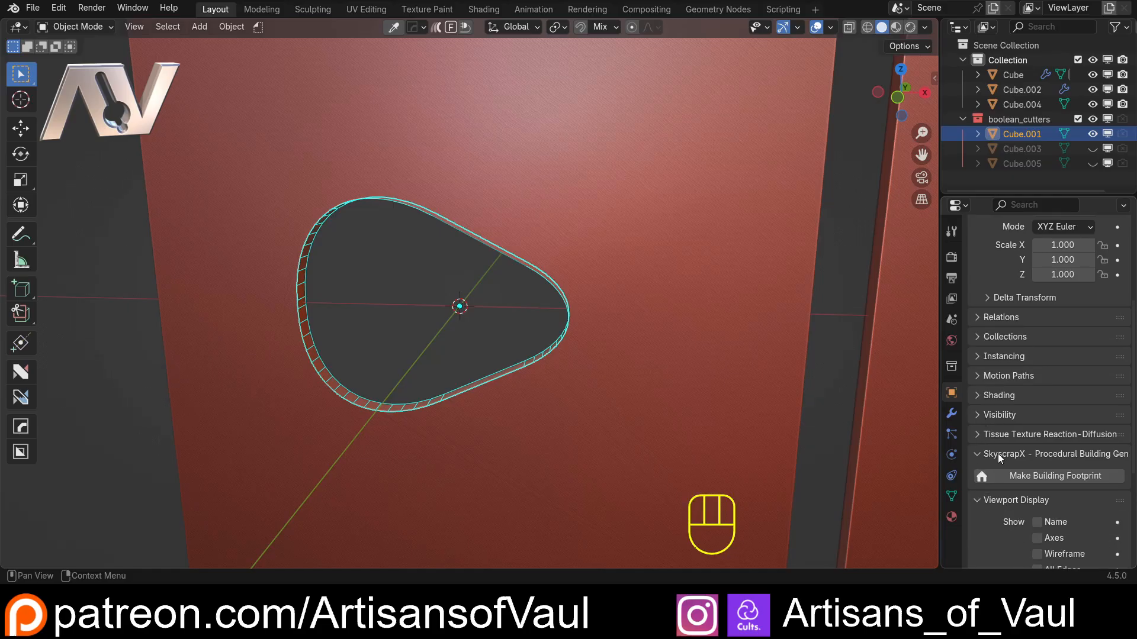
click(1071, 505)
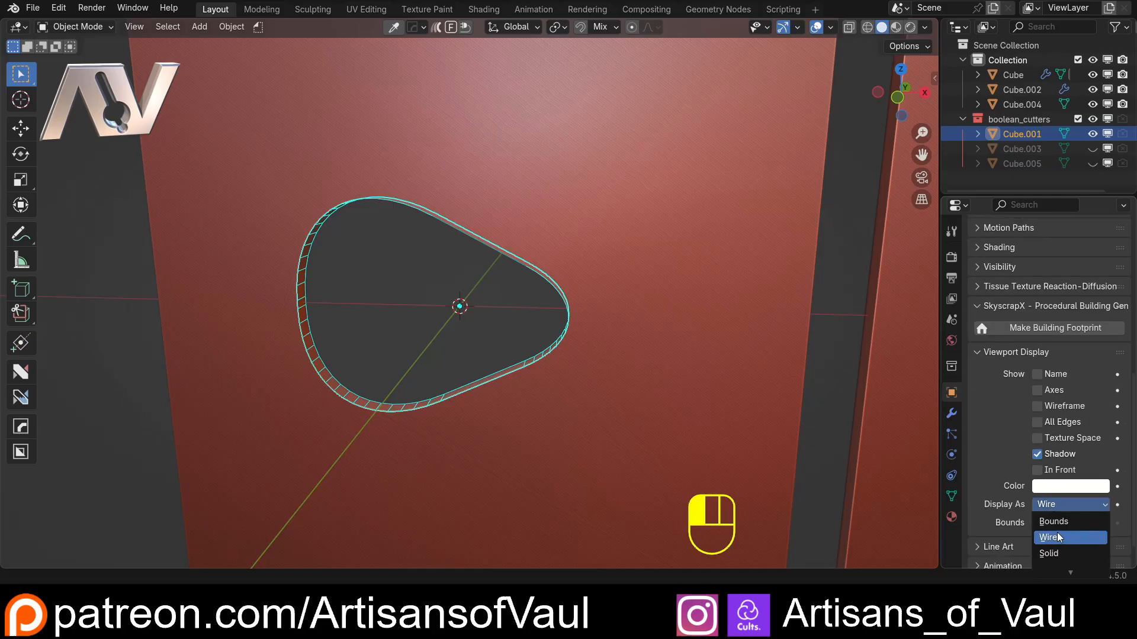
click(1047, 553)
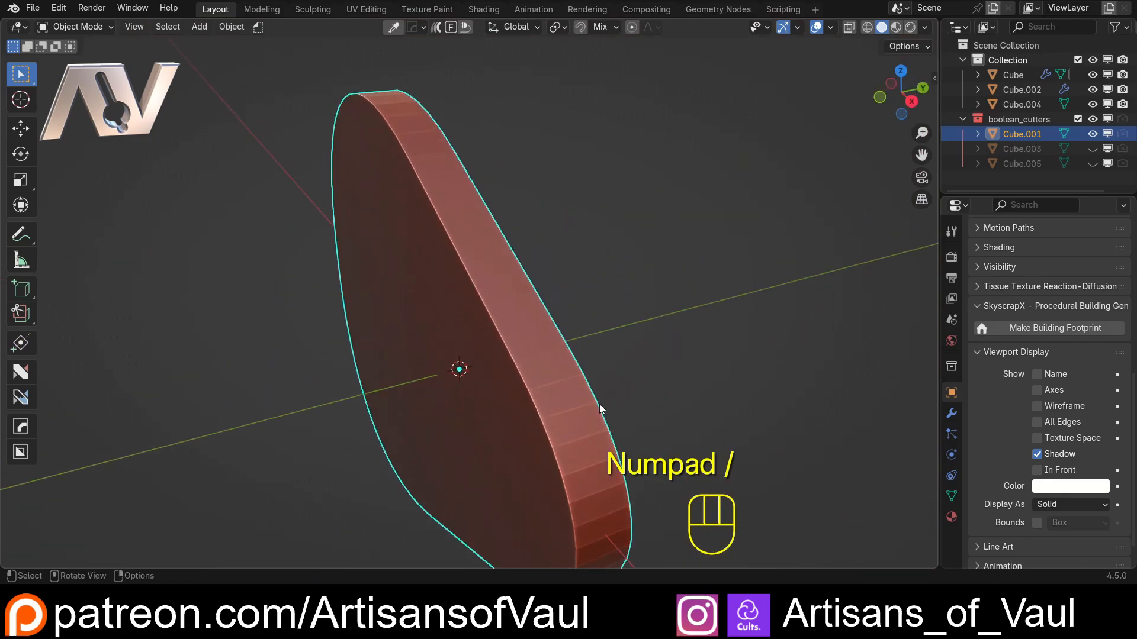
Step: Hide the cutter to inspect the beveled hole, then bring Cube.001 back into mesh editing
key(Tab)
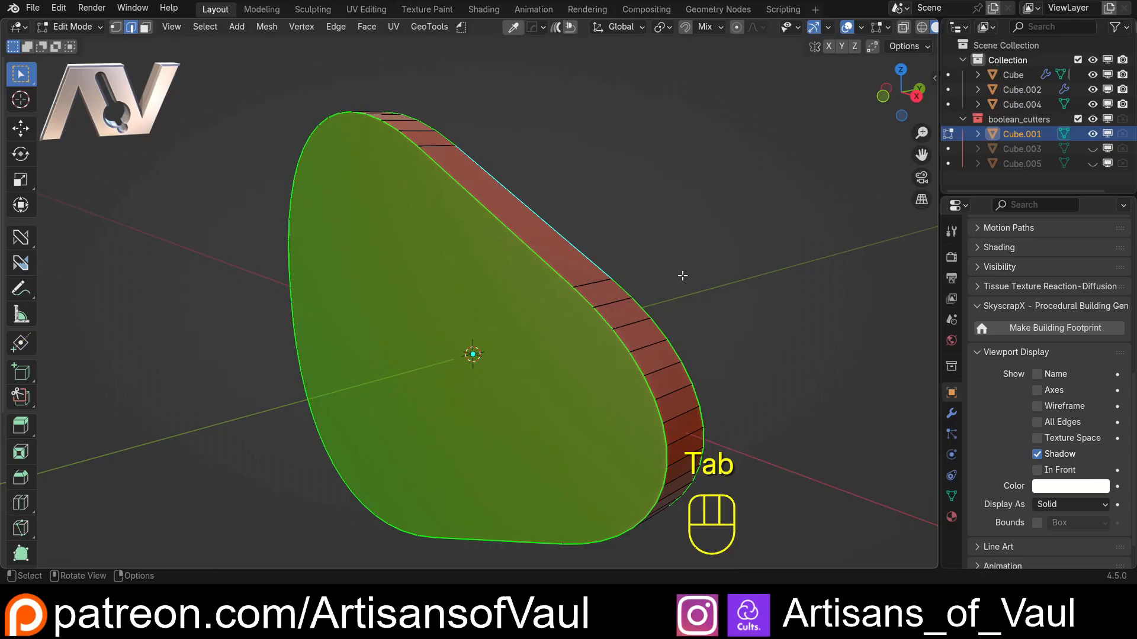
key(ctrl+b)
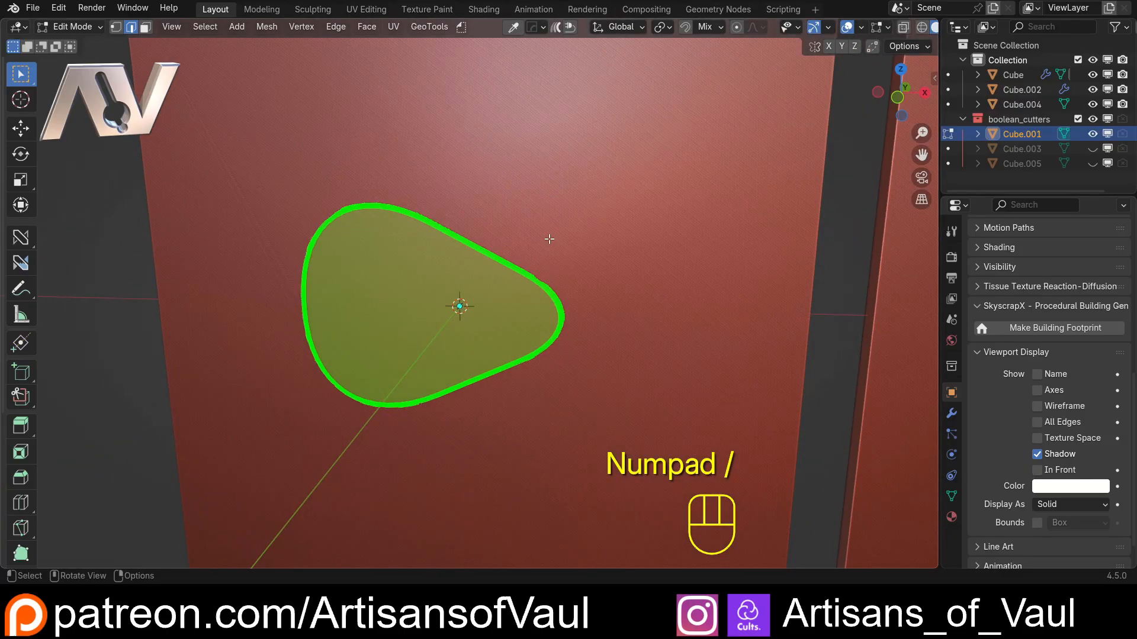
key(h)
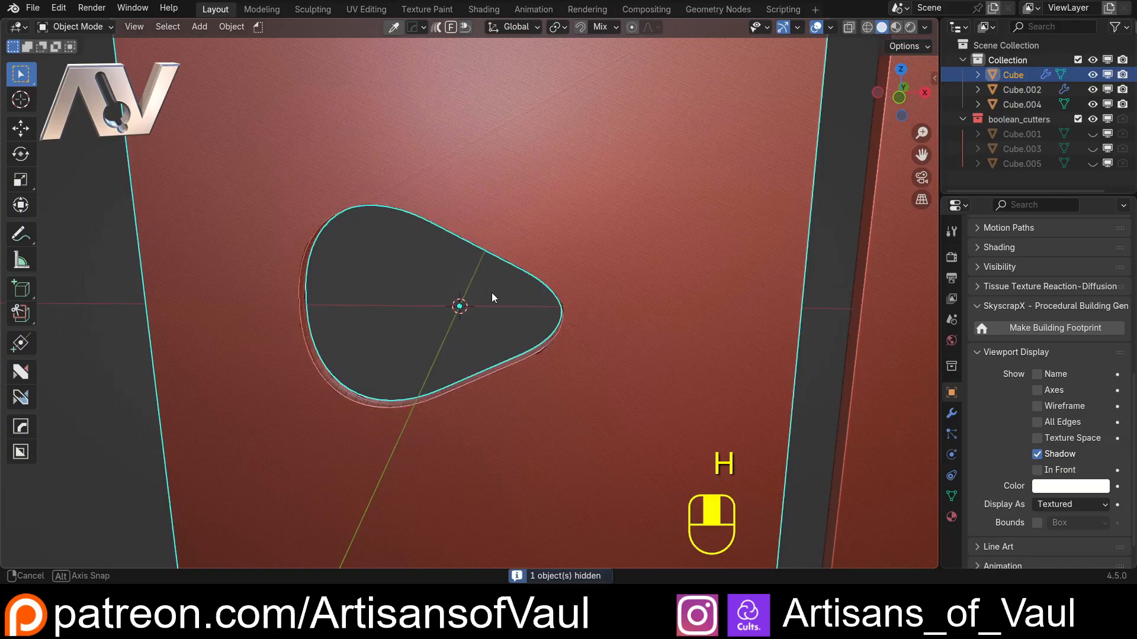
scroll(up, 3)
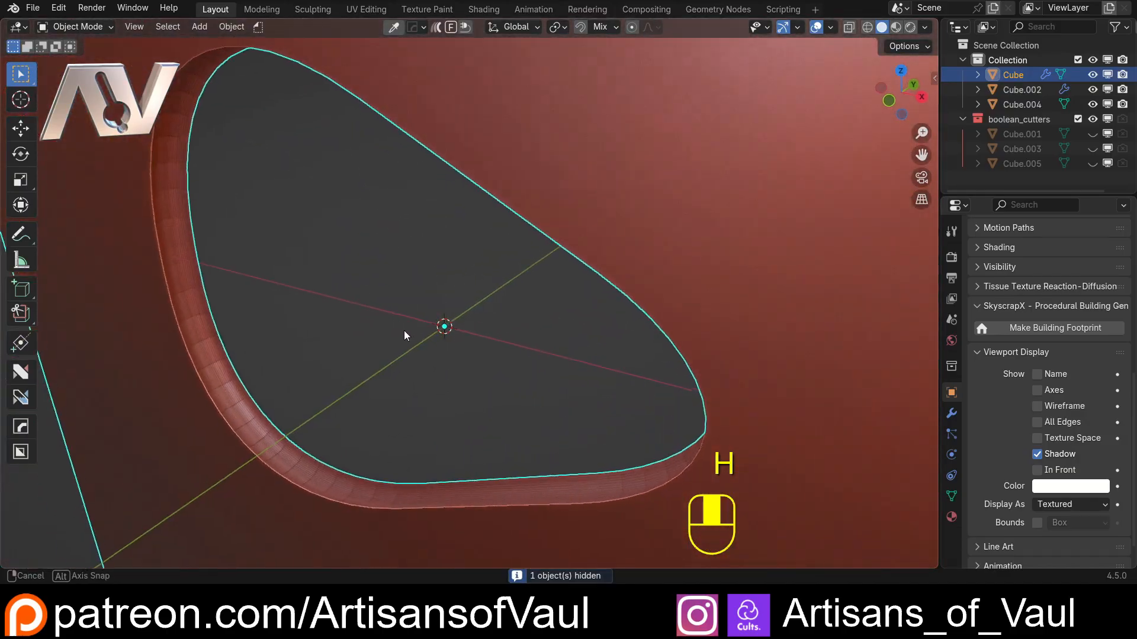
key(ctrl+z)
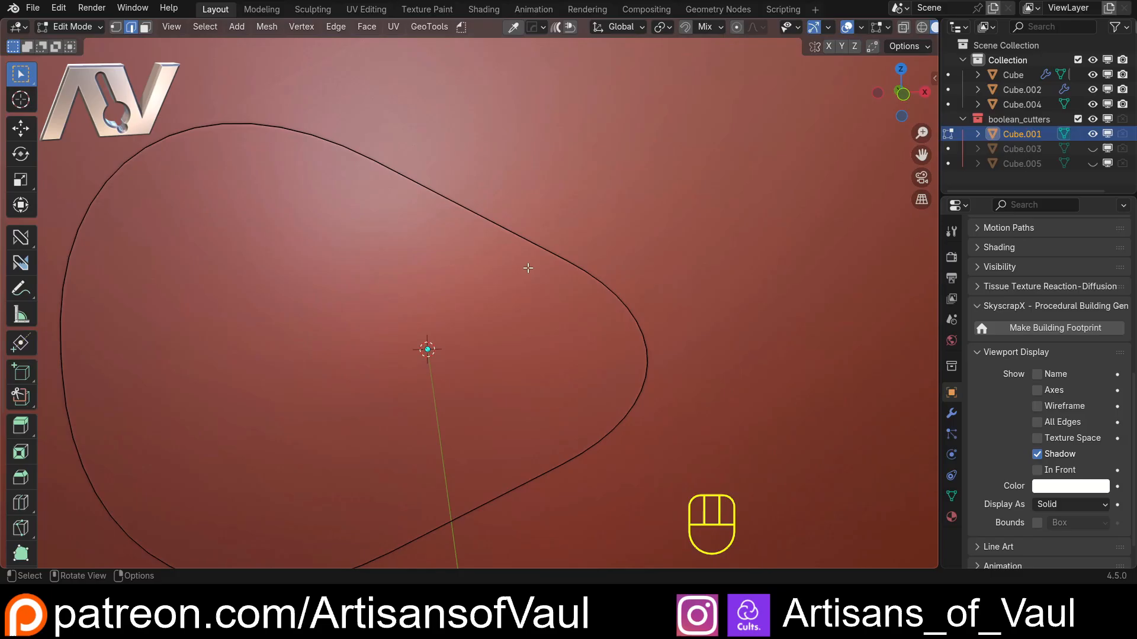
Step: Isolate the cutter in local view and select the edge loop along its rim
key(Tab)
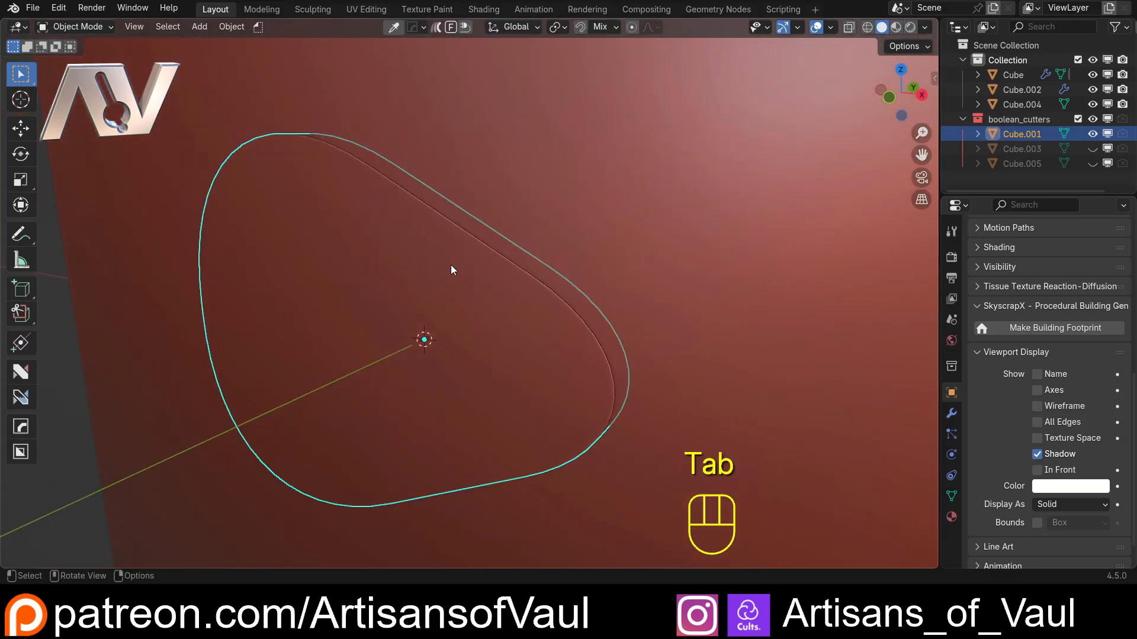
key(KP_Slash)
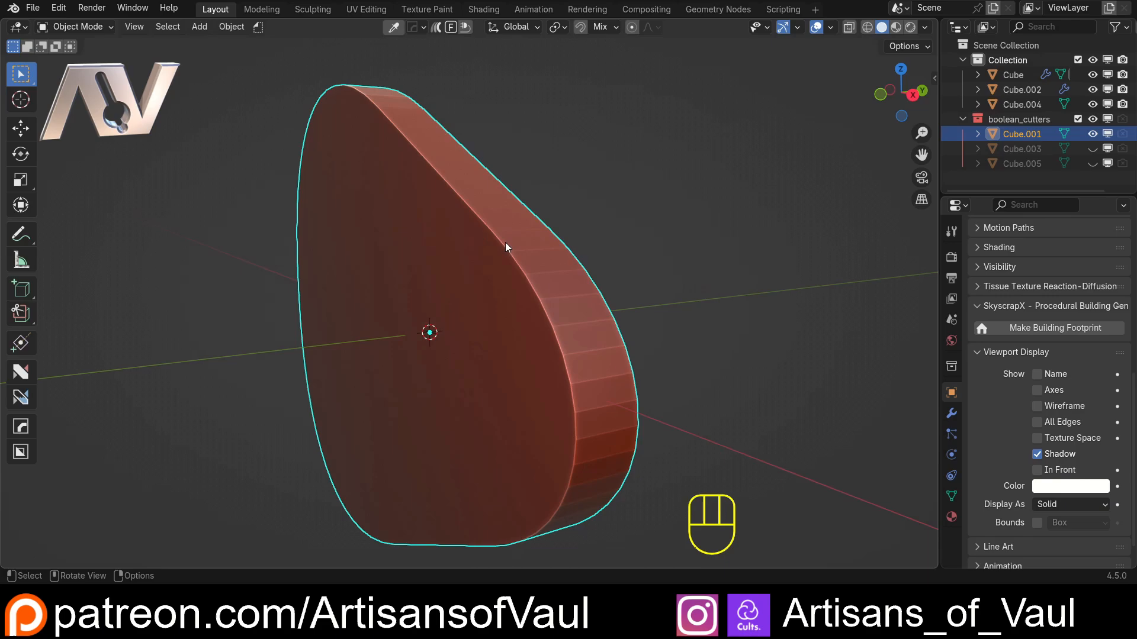
key(Tab)
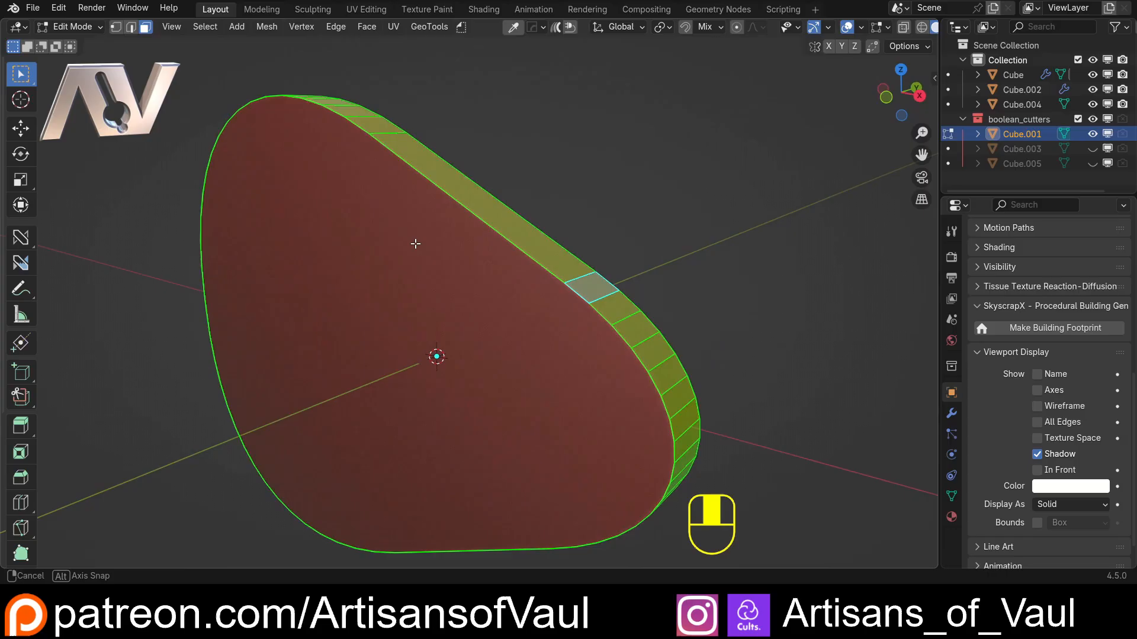
key(Tab)
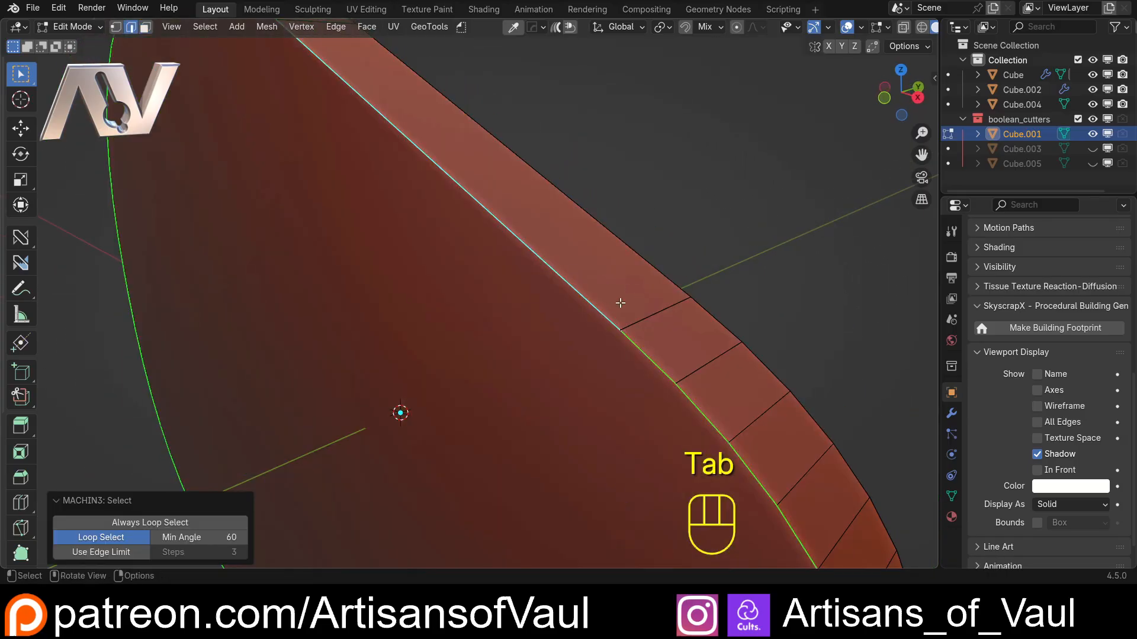
Step: Switch to face select, grab all side-wall faces around the rim and bring up the Normals menu
key(ctrl+b)
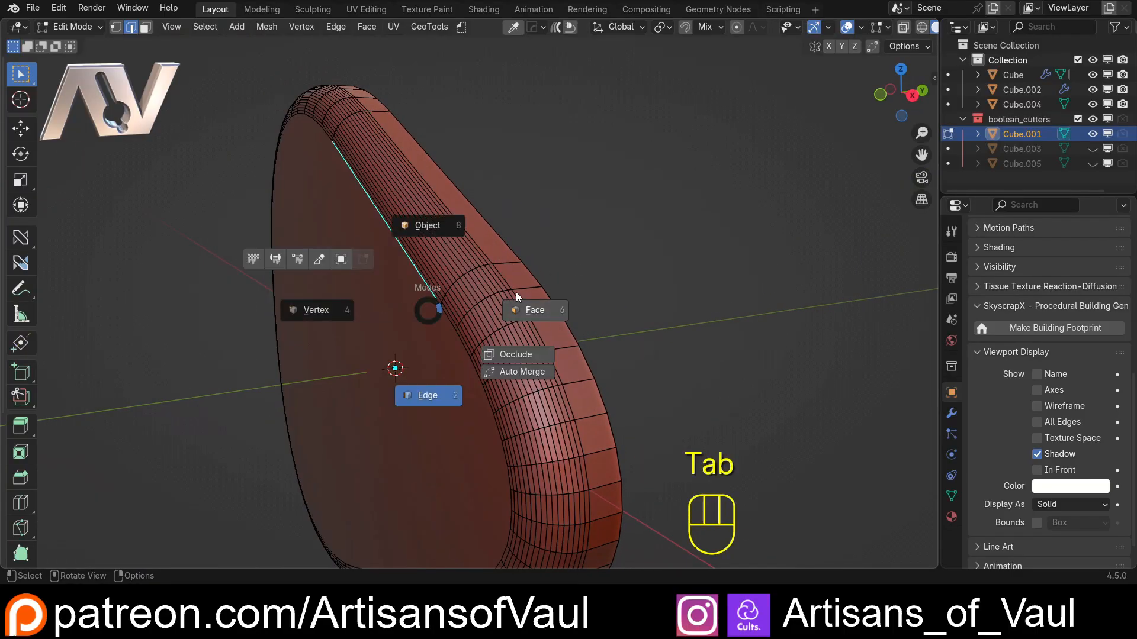
click(534, 309)
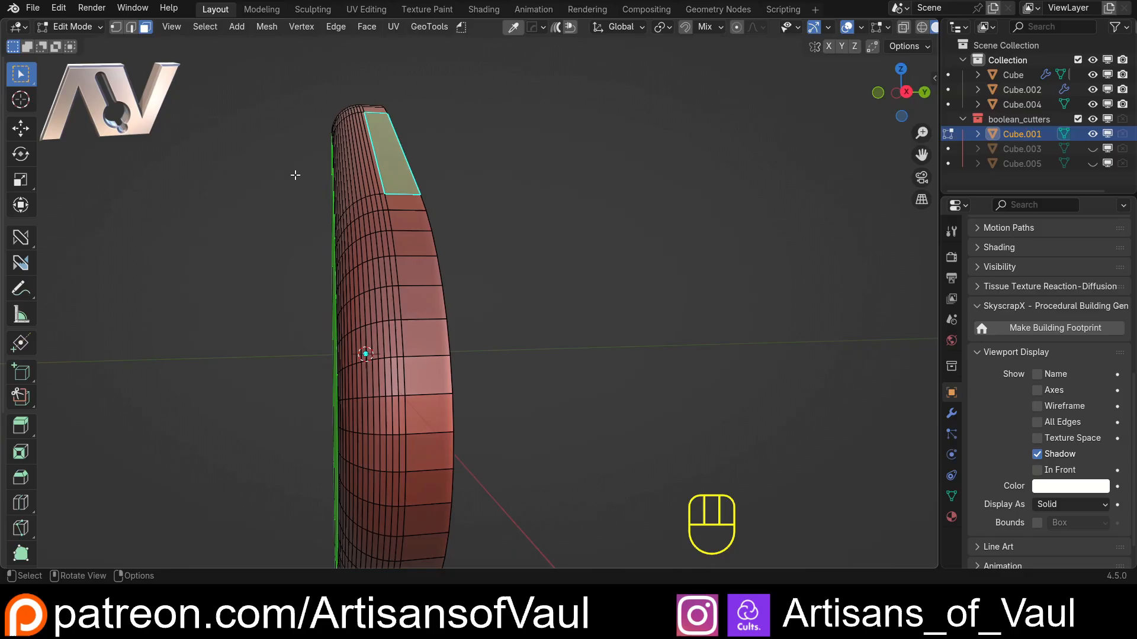
key(ctrl+z)
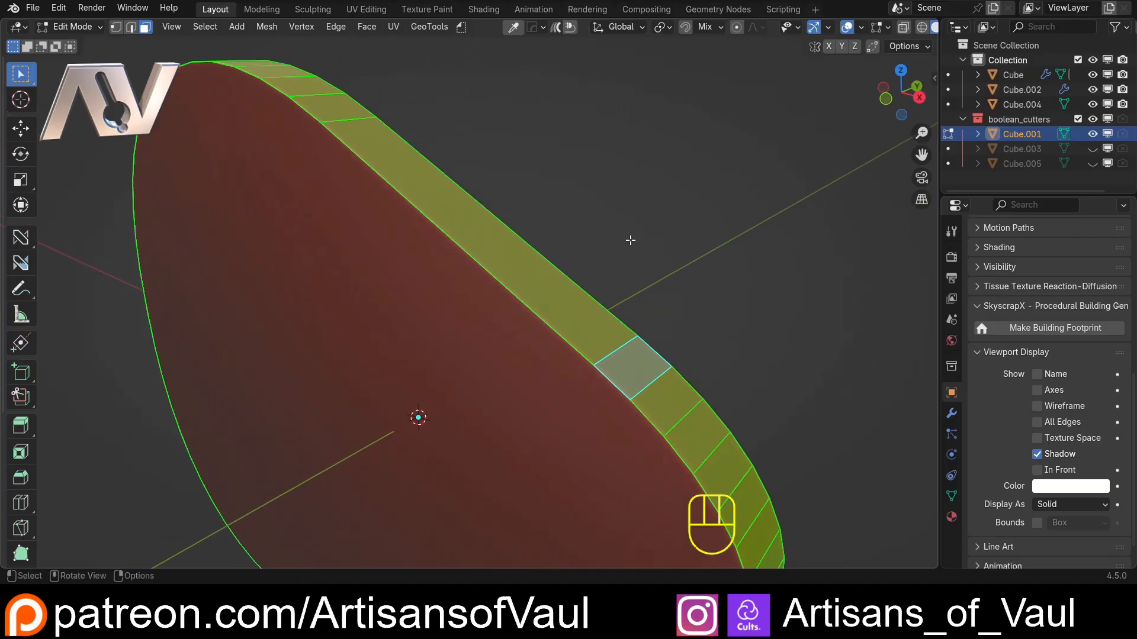
key(alt+n)
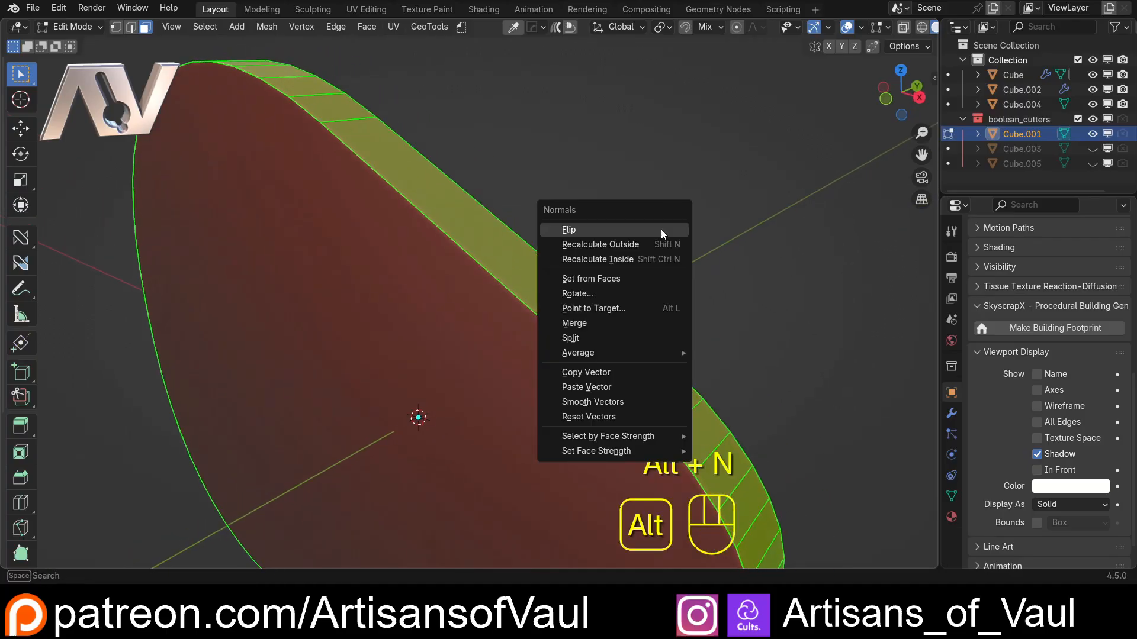
Step: Flip the side faces' normals and round the cutter's rim edges with a 16-segment bevel
click(570, 230)
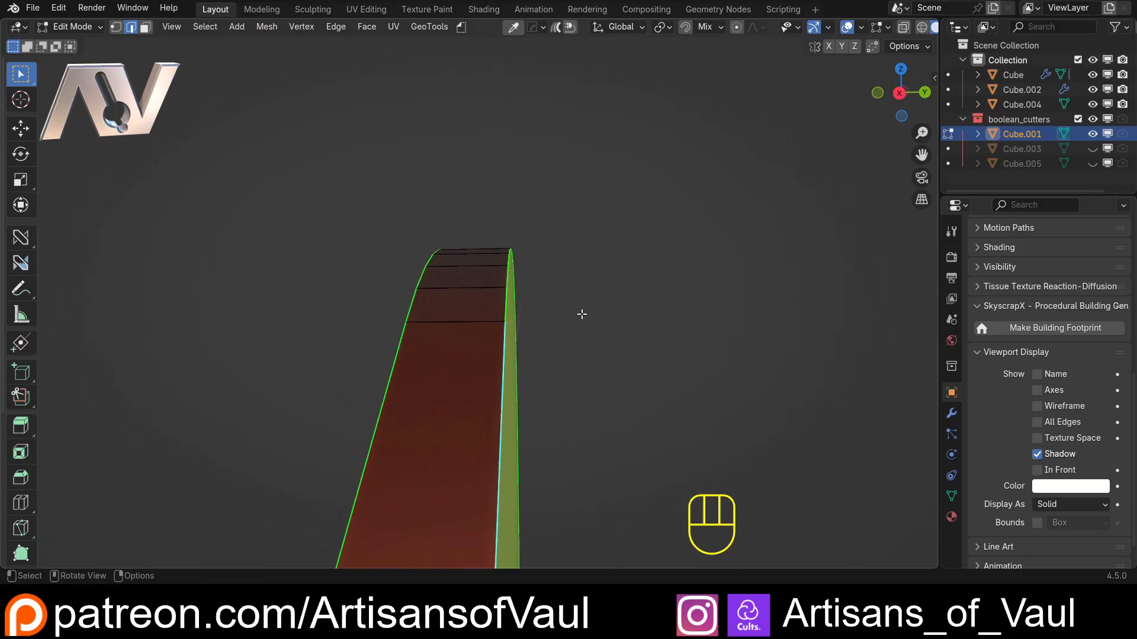
key(ctrl+b)
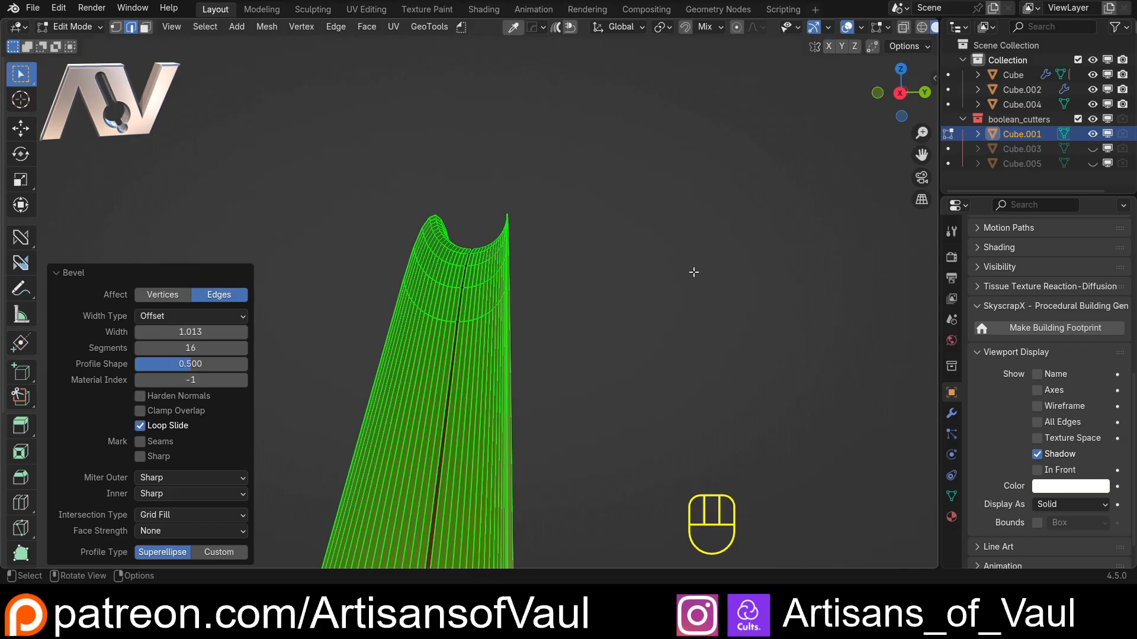
key(Tab)
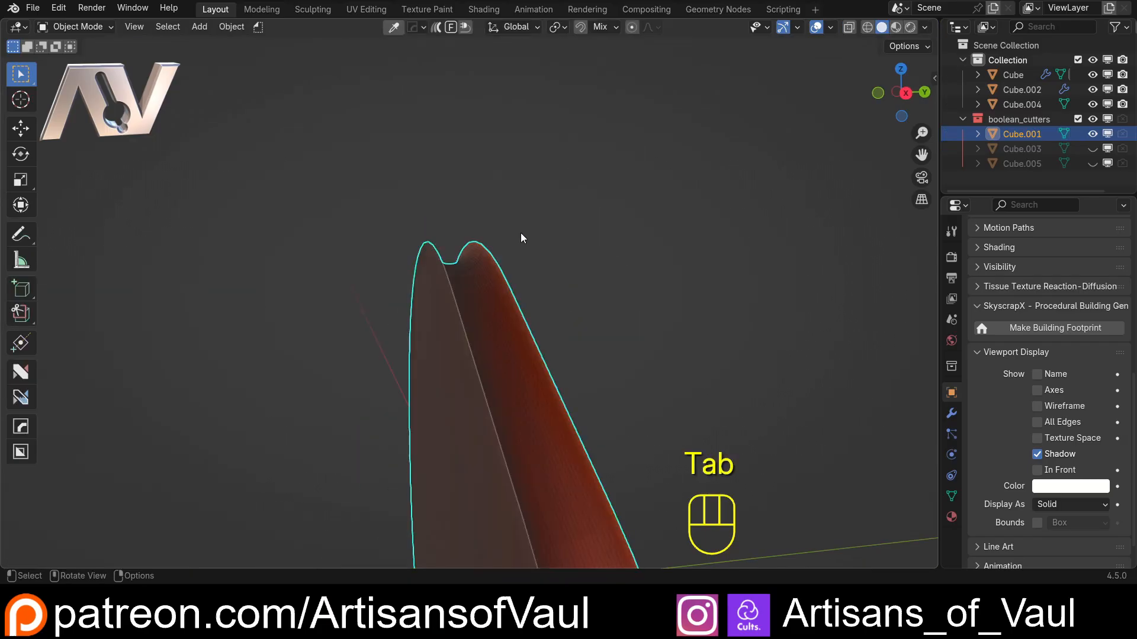
Step: Leave local view and hide the cutter to reveal the hole's rounded, beveled rim
key(KP_Slash)
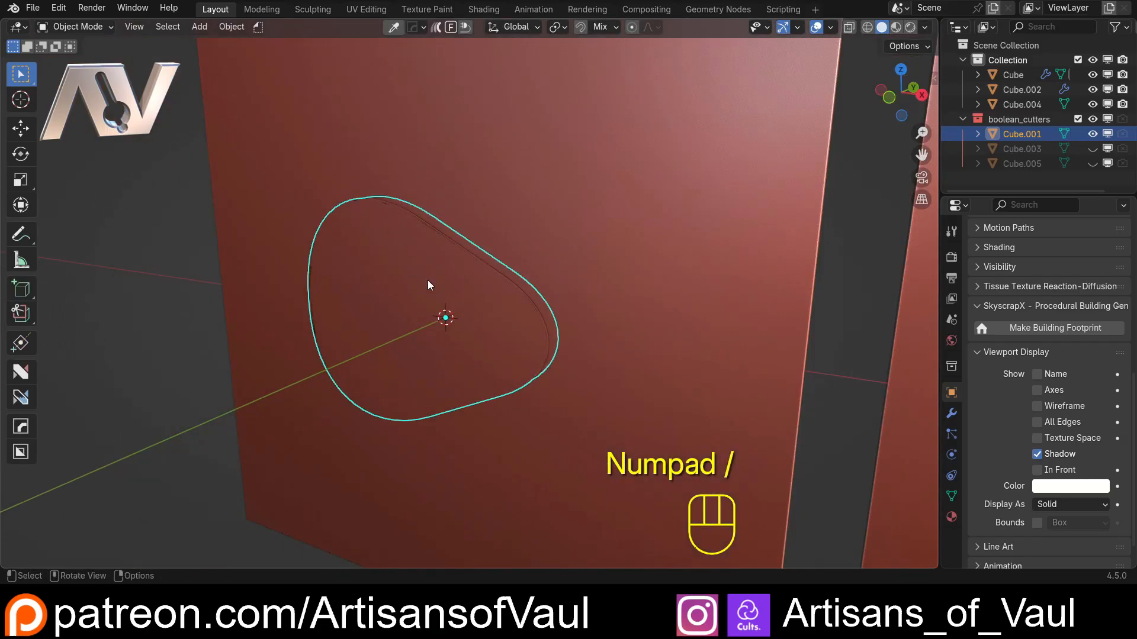
key(h)
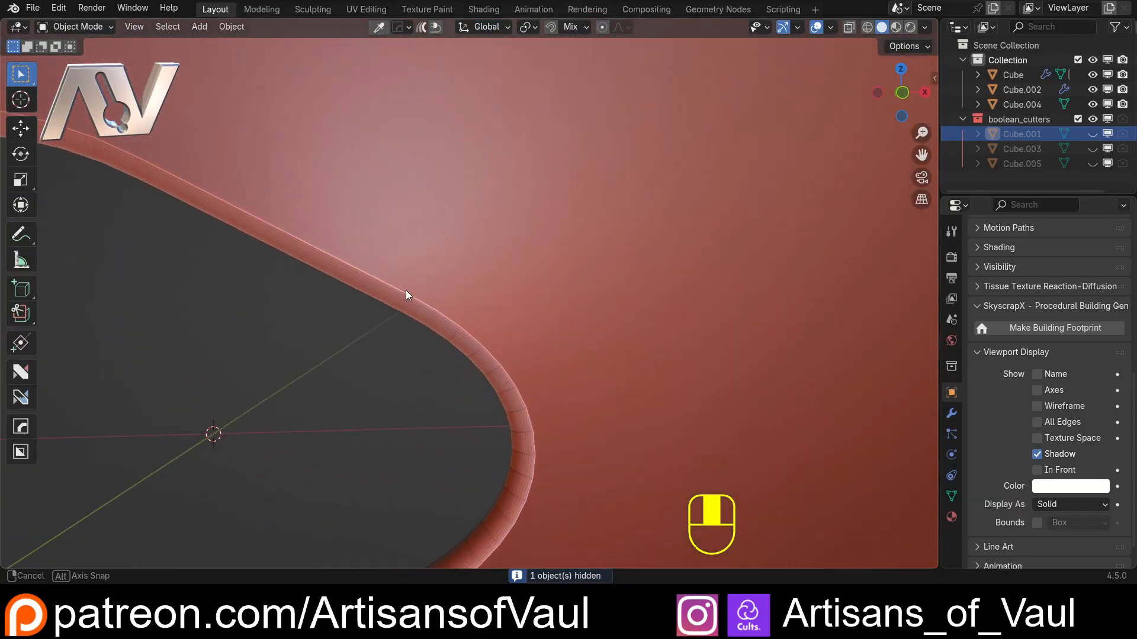
scroll(down, 3)
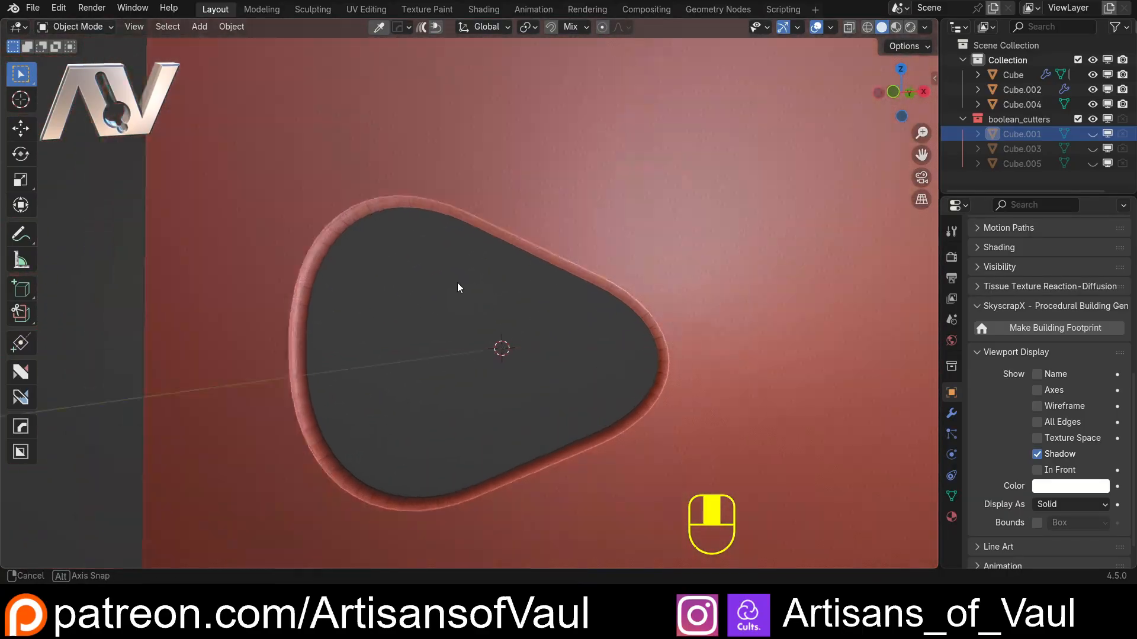